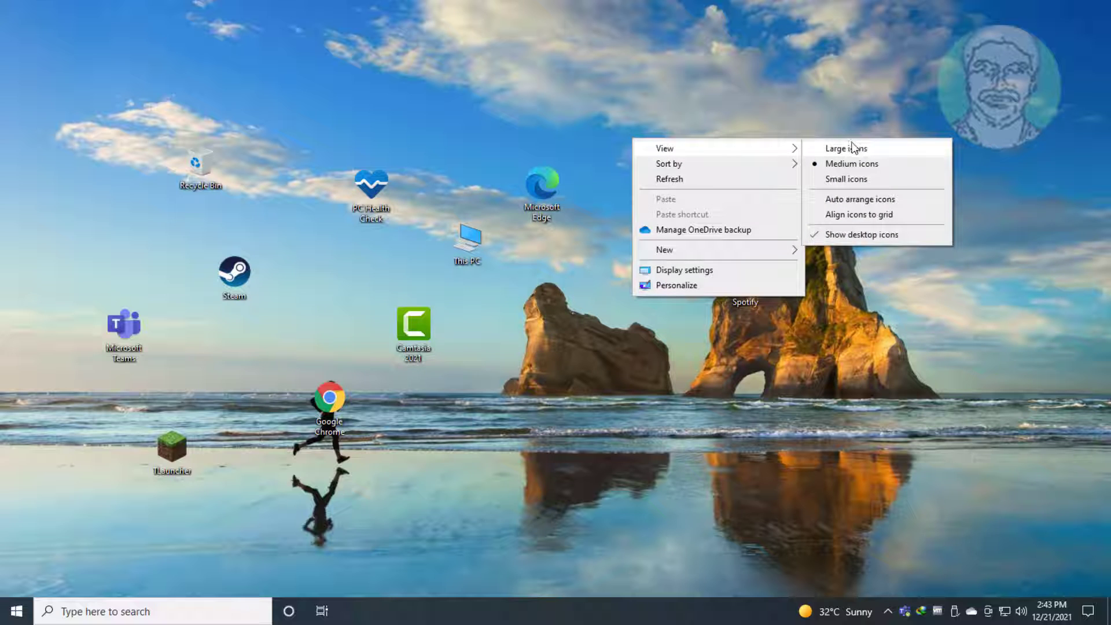
{"action": "mouse_move", "coordinate": [859, 199]}
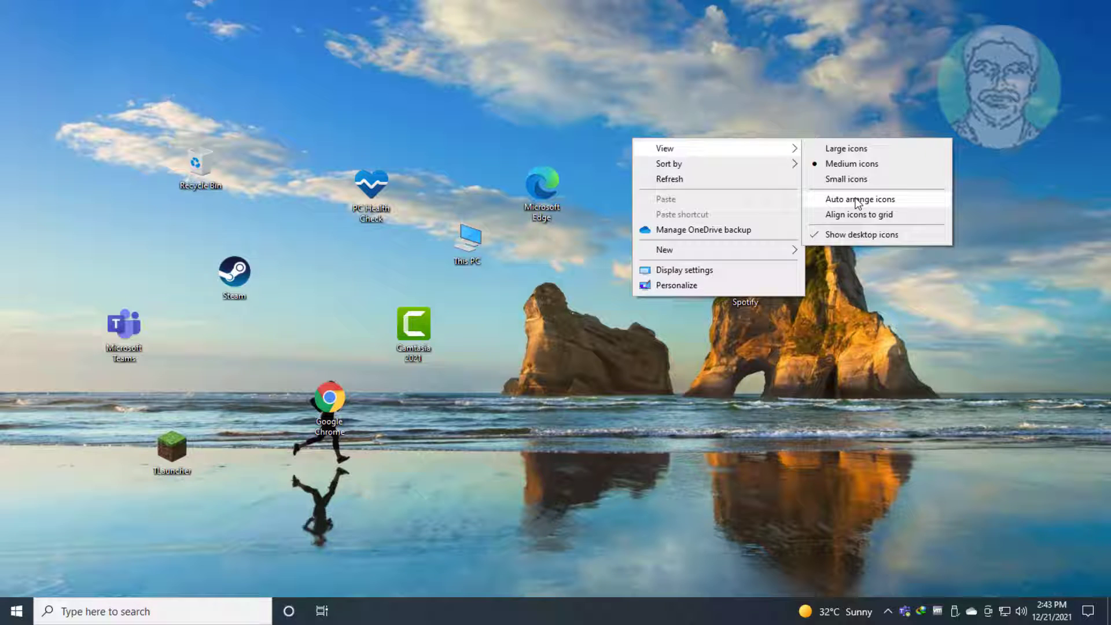
Dismiss the desktop View submenu, leaving the scattered icon arrangement unchanged.
{"action": "left_click", "coordinate": [858, 199]}
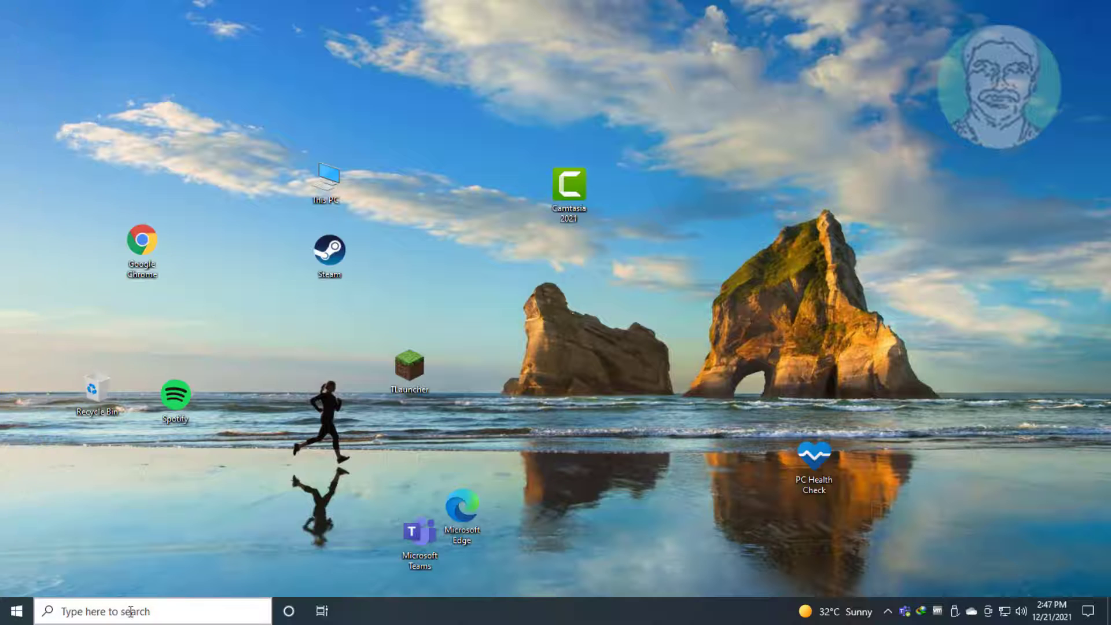
Search for 'reged' and launch Registry Editor from the results.
{"action": "type", "text": "regedit"}
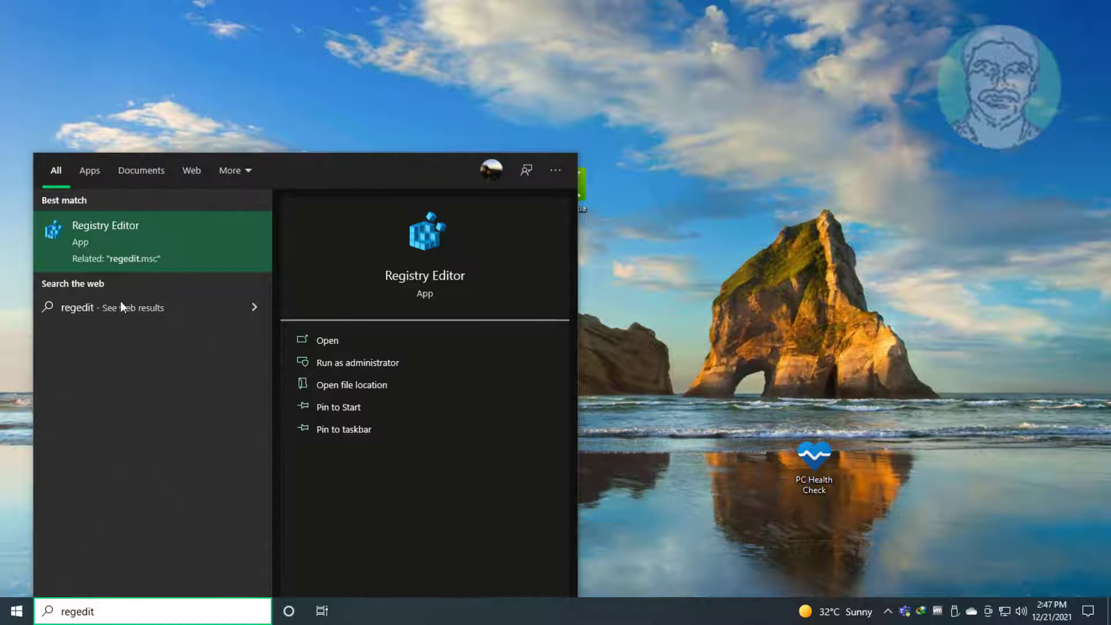
{"action": "mouse_move", "coordinate": [652, 234]}
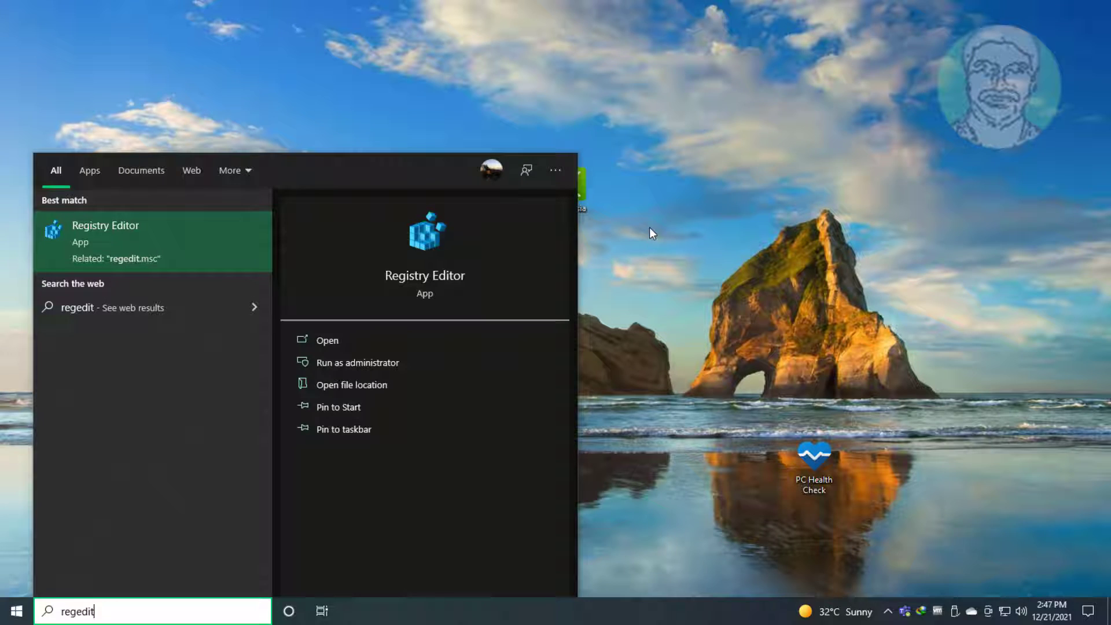
{"action": "left_click", "coordinate": [326, 340]}
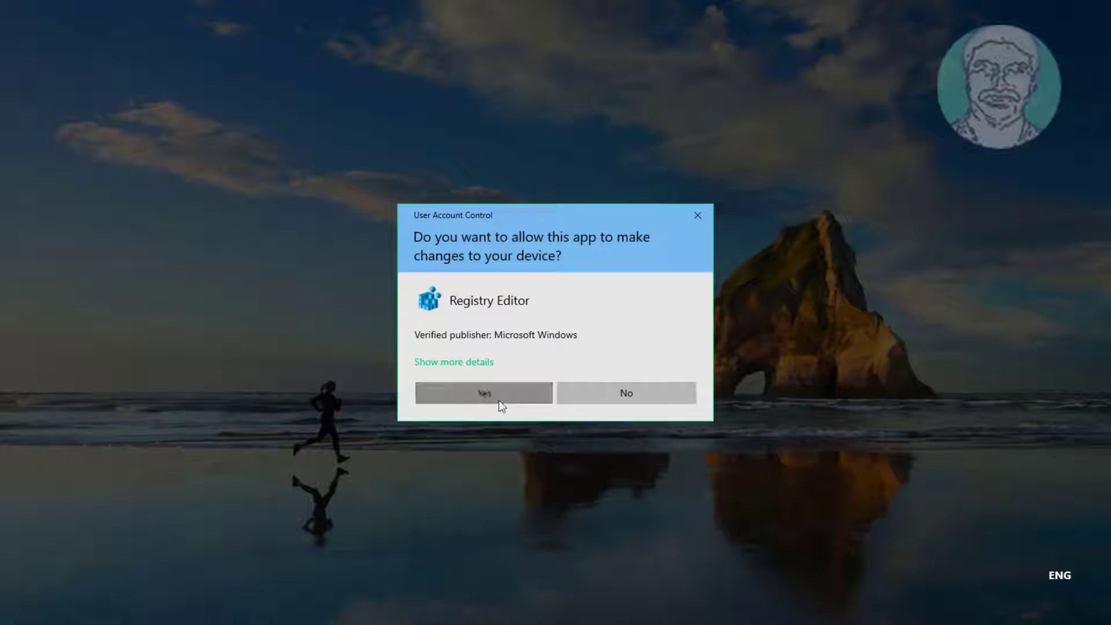
Approve the UAC prompt and select HKEY_CURRENT_USER\Control Panel\Desktop\WindowMetrics.
{"action": "left_click", "coordinate": [483, 392]}
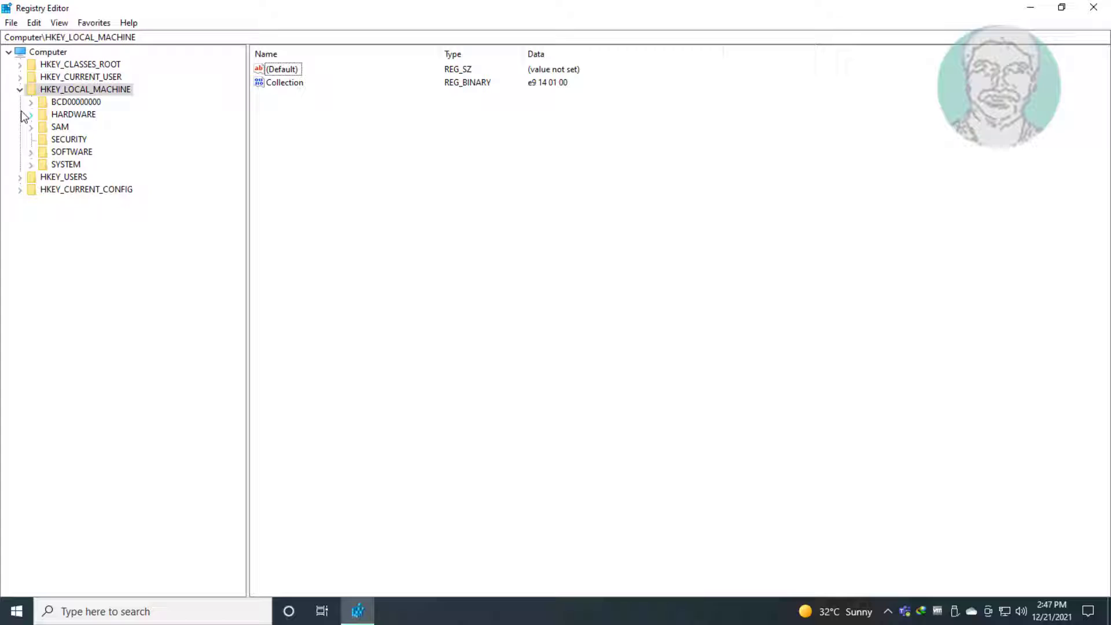
{"action": "left_click", "coordinate": [81, 76]}
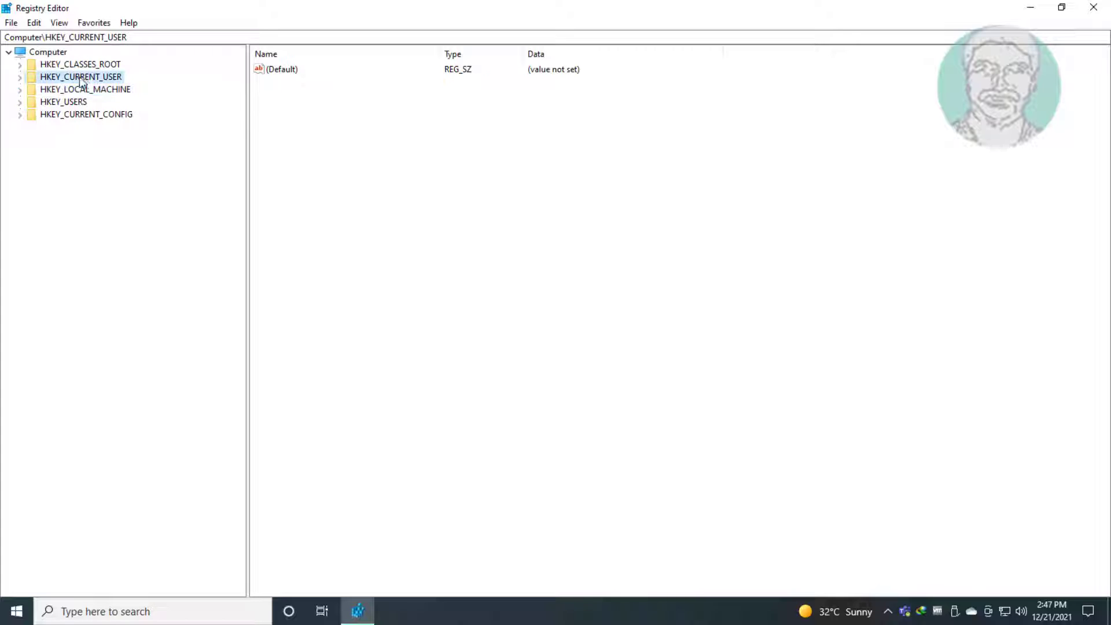
{"action": "left_click", "coordinate": [21, 76]}
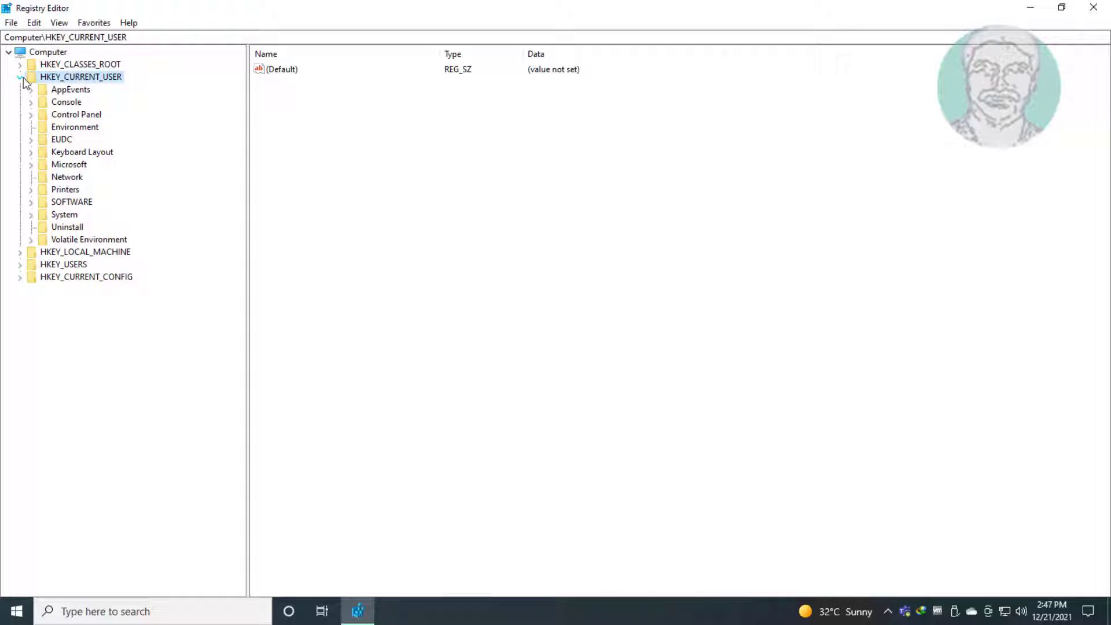
{"action": "left_click", "coordinate": [76, 114]}
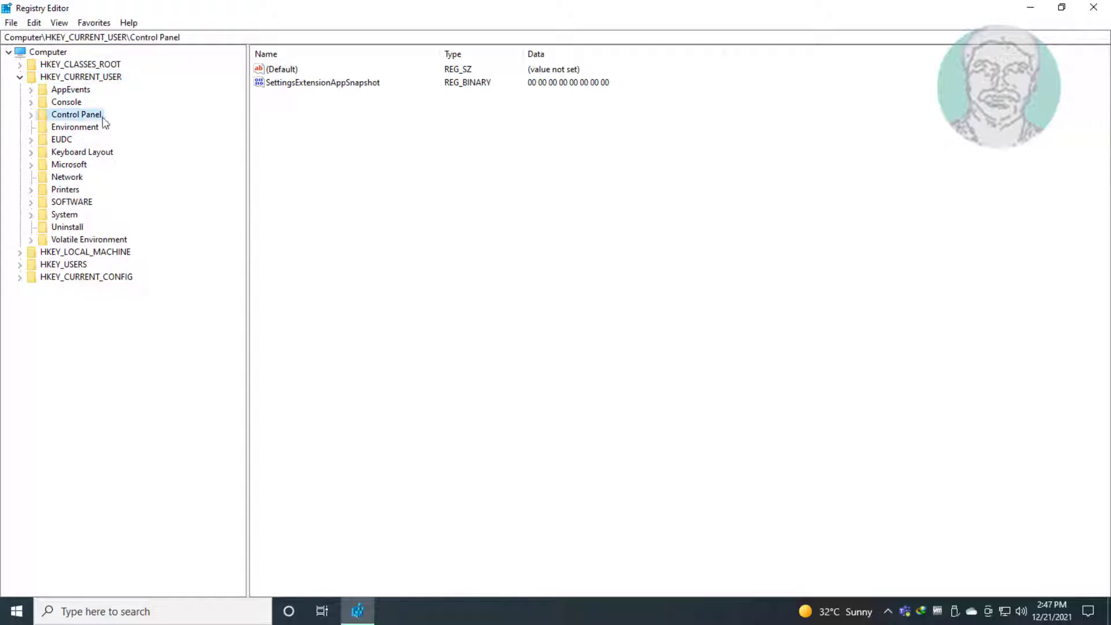
{"action": "left_click", "coordinate": [31, 114]}
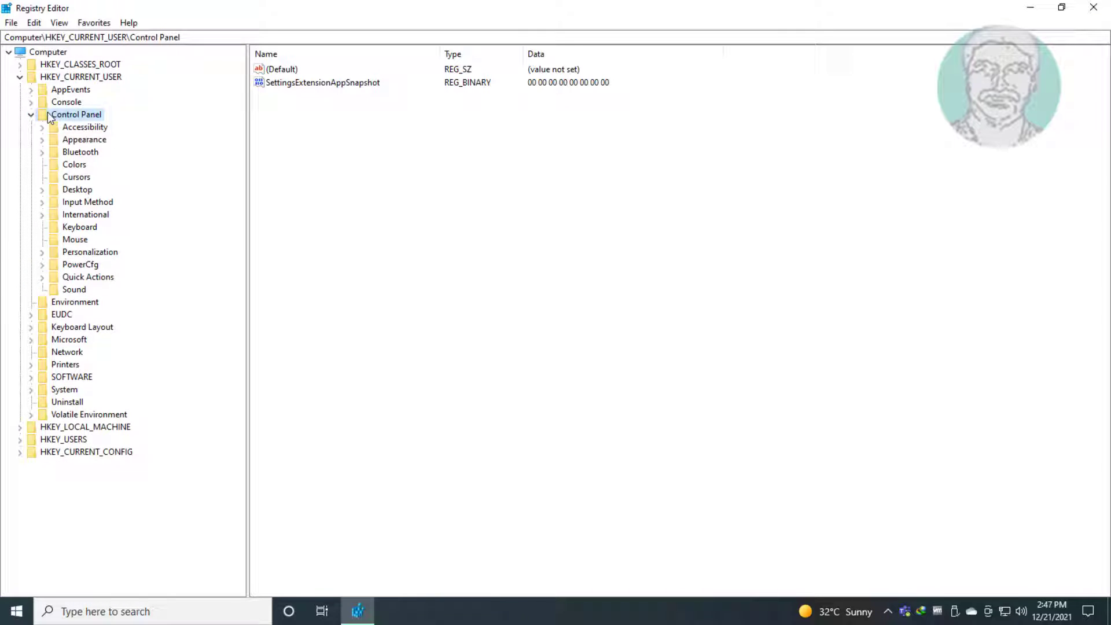
{"action": "left_click", "coordinate": [76, 189]}
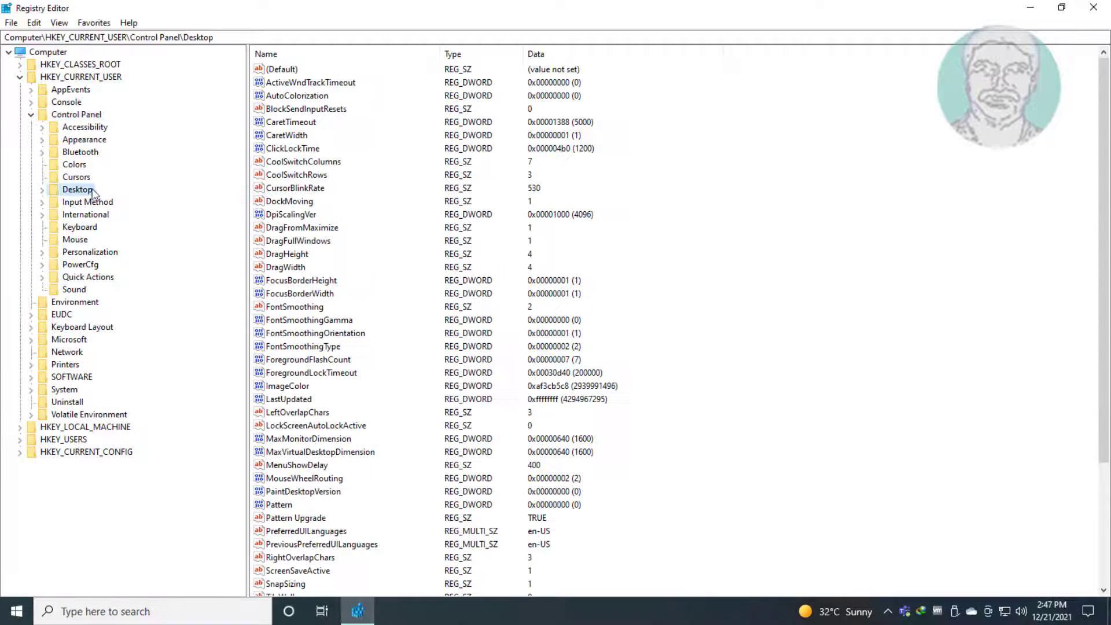
{"action": "left_click", "coordinate": [42, 189]}
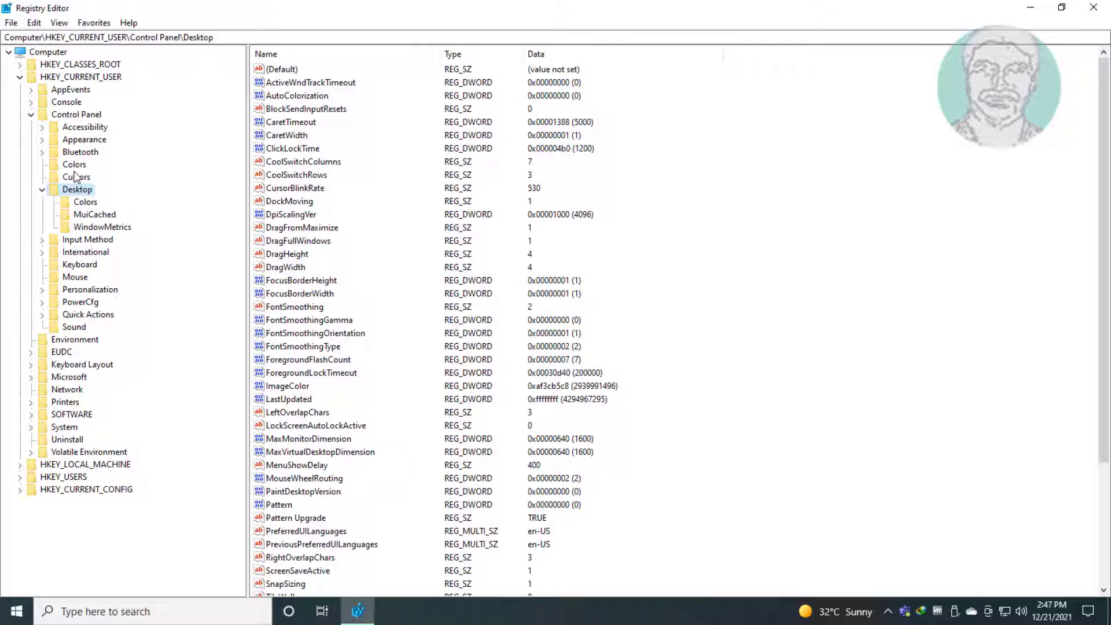
{"action": "left_click", "coordinate": [102, 227]}
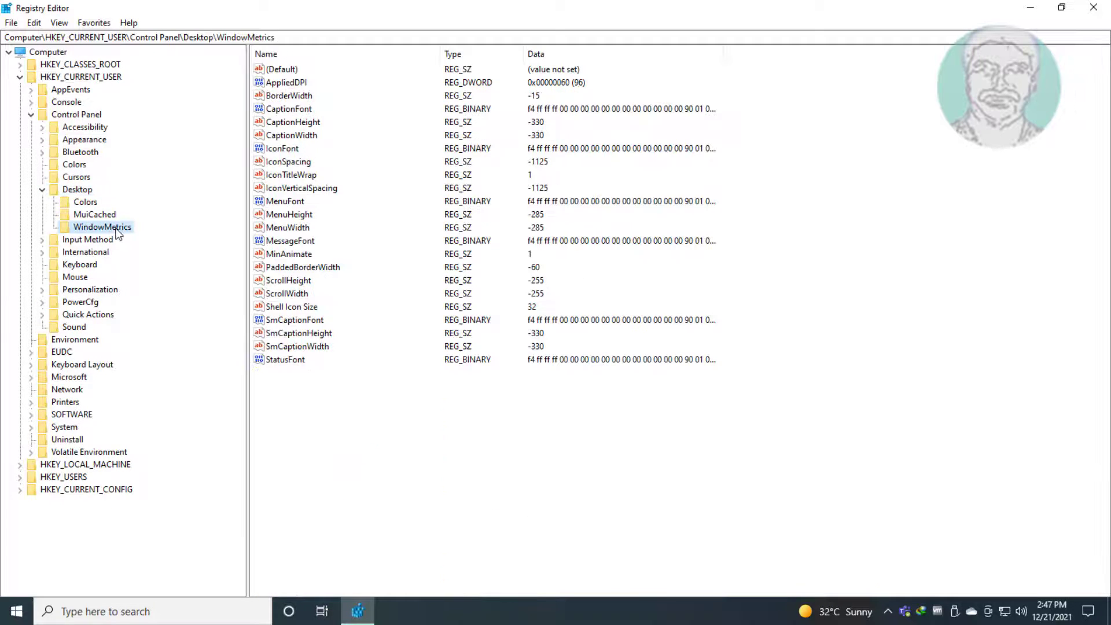
{"action": "left_click", "coordinate": [288, 160]}
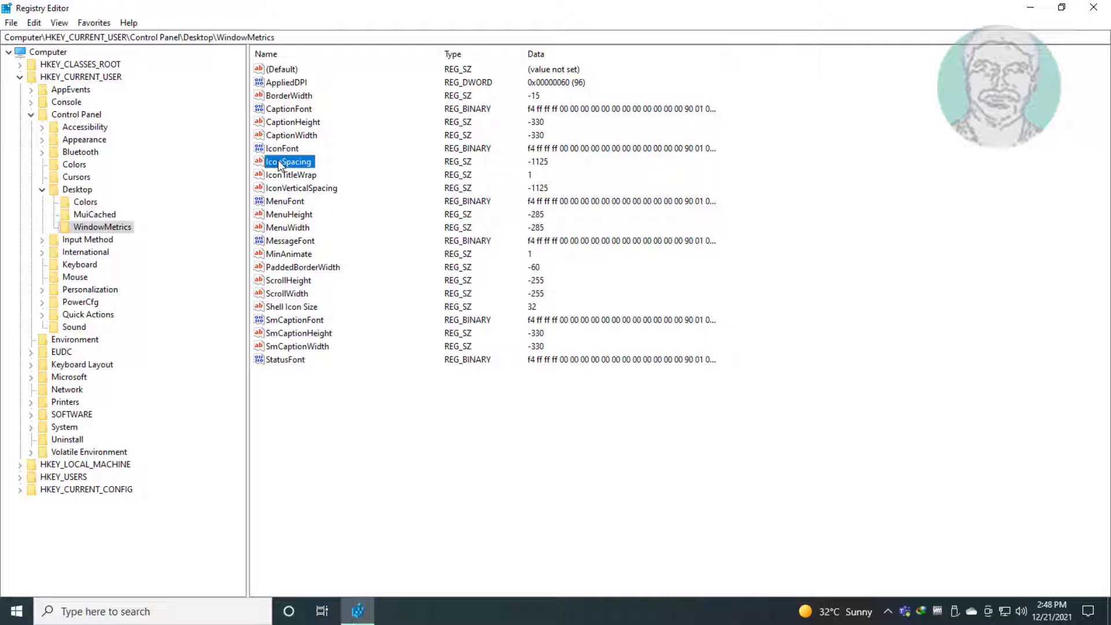
{"action": "double_click", "coordinate": [287, 162]}
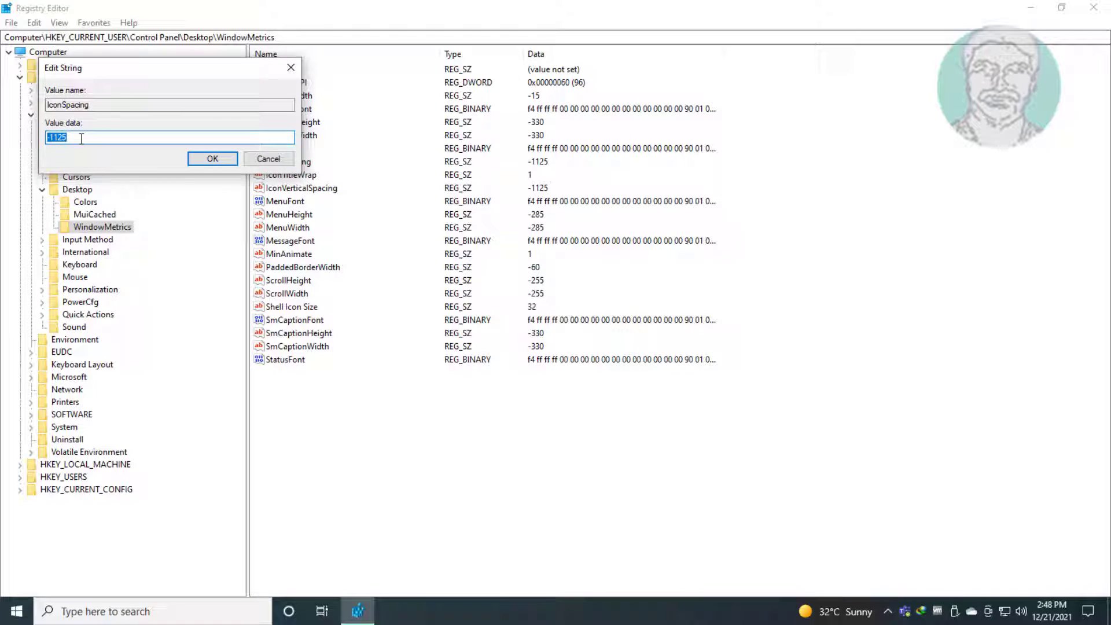
{"action": "left_click", "coordinate": [212, 158]}
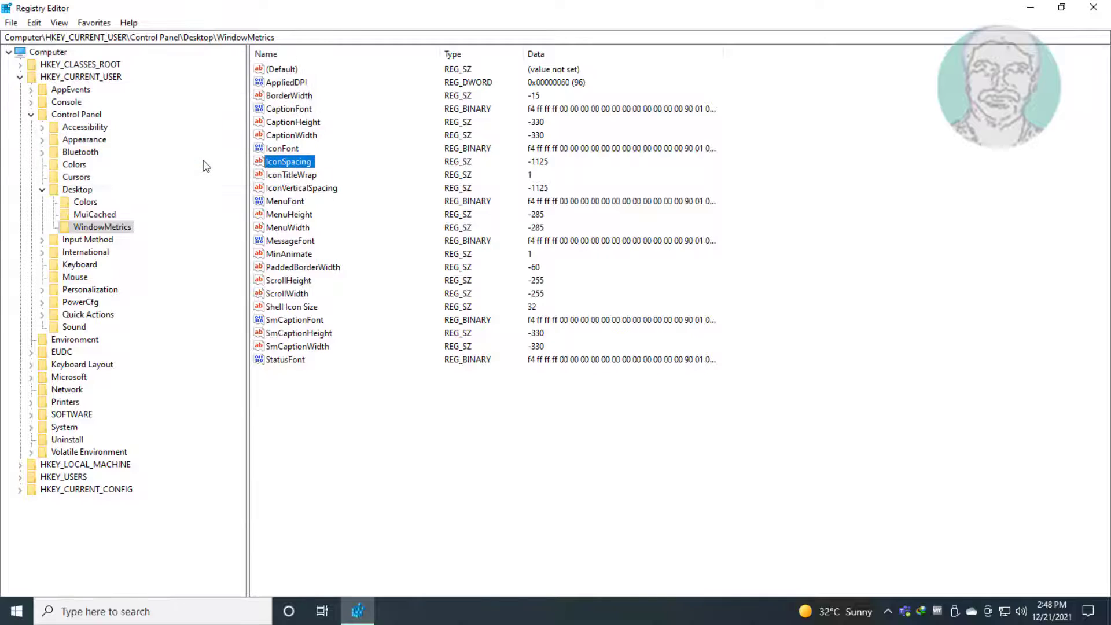
Confirm IconVerticalSpacing reads -1125 unchanged, then collapse the tree to Computer.
{"action": "left_click", "coordinate": [300, 187]}
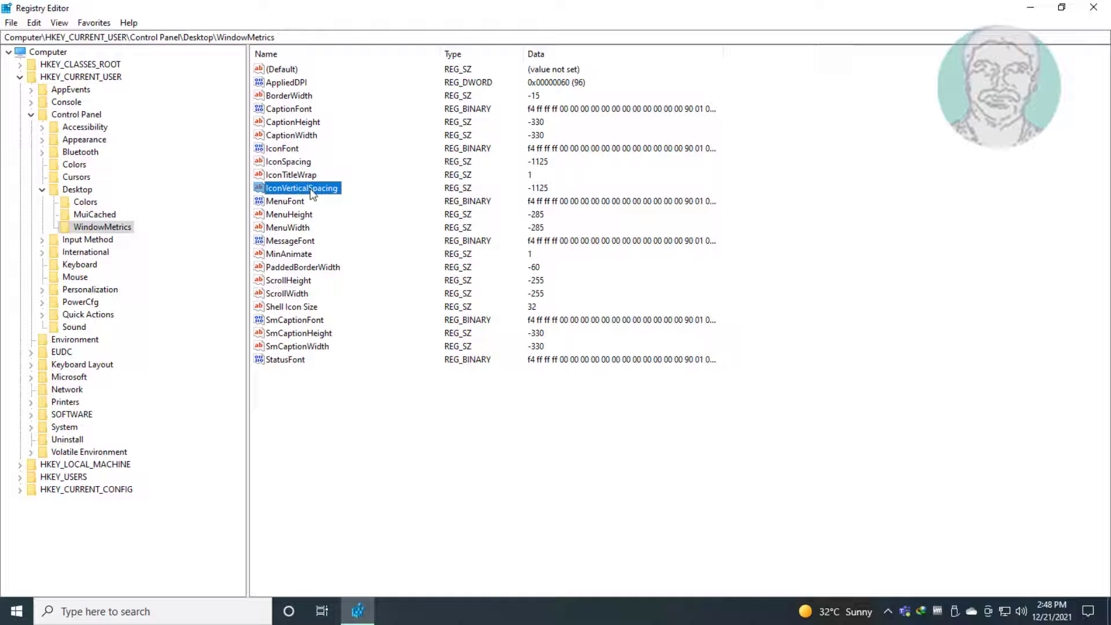
{"action": "double_click", "coordinate": [301, 187]}
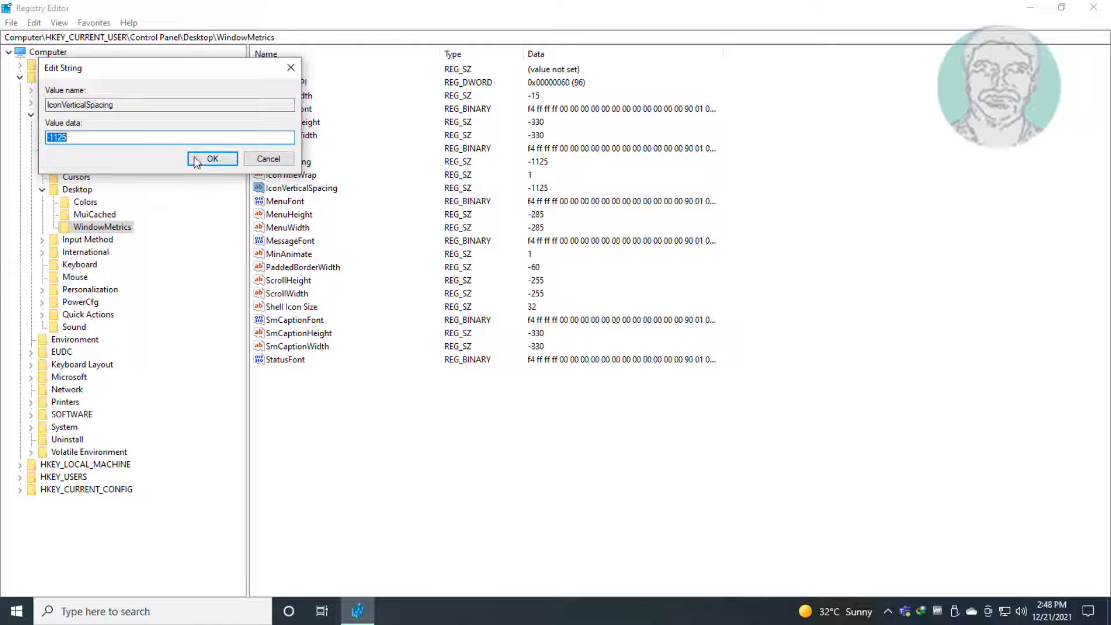
{"action": "left_click", "coordinate": [212, 158]}
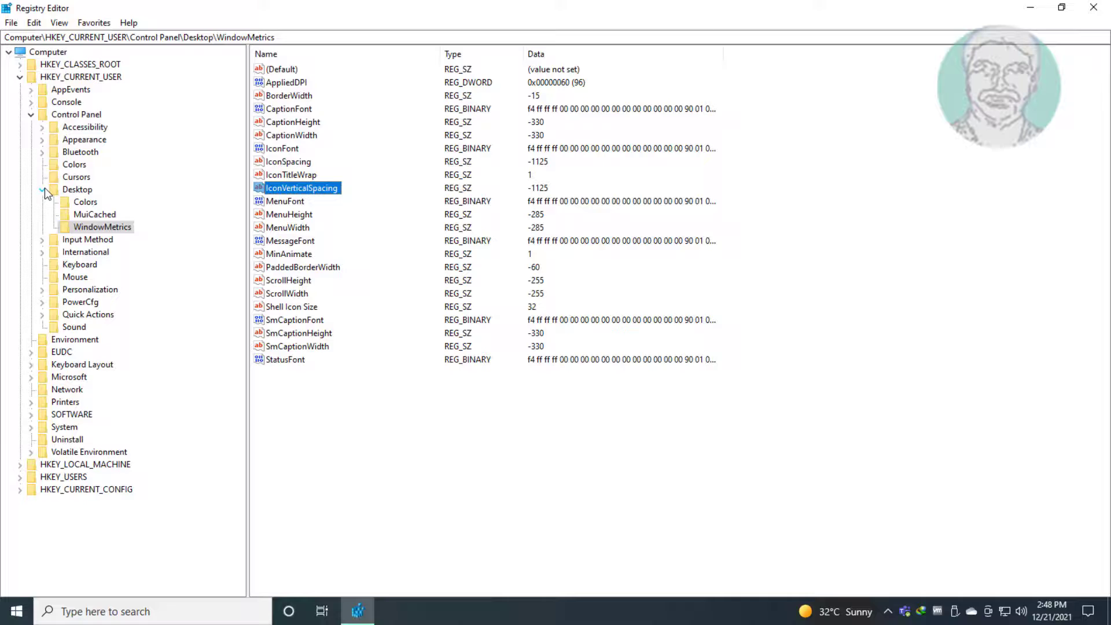
{"action": "left_click", "coordinate": [21, 76]}
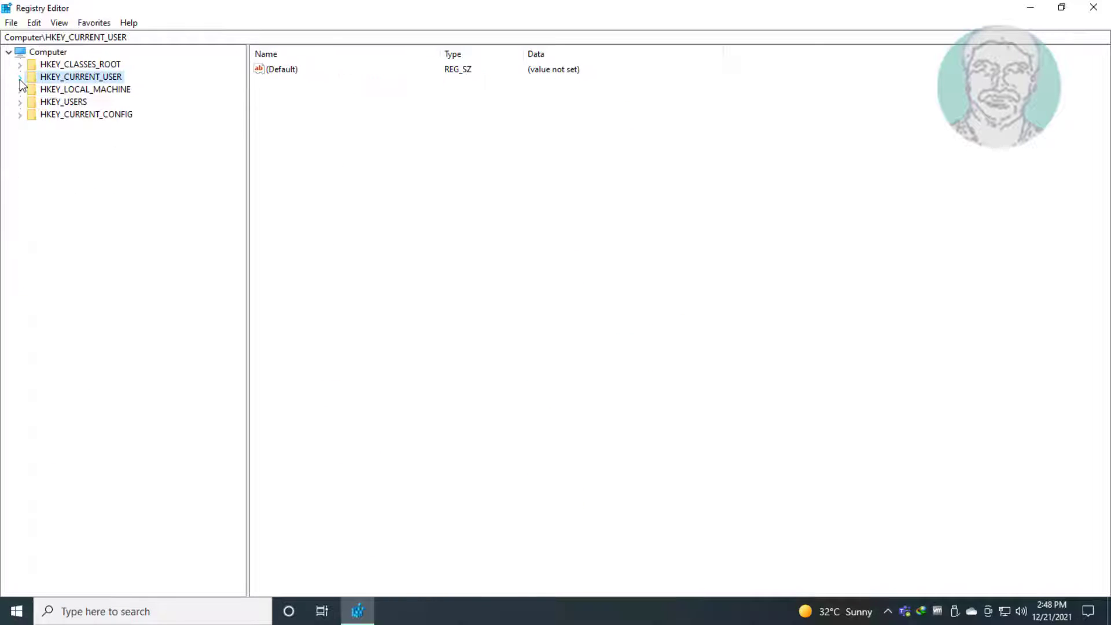
{"action": "left_click", "coordinate": [8, 52]}
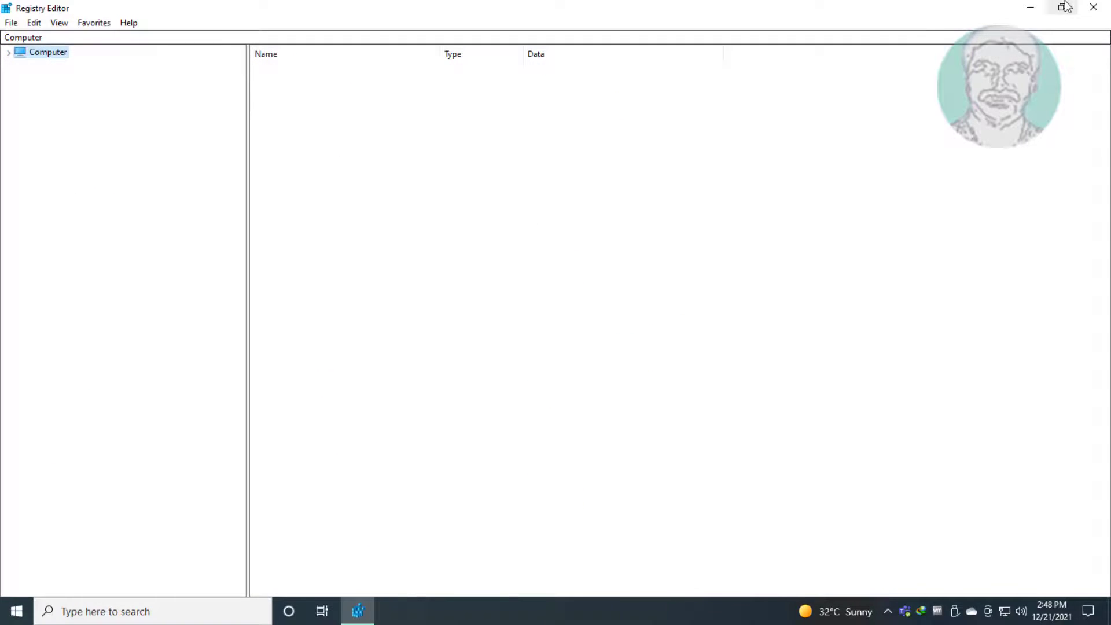
Close Registry Editor, then open and close Task Manager from the taskbar.
{"action": "left_click", "coordinate": [1092, 7]}
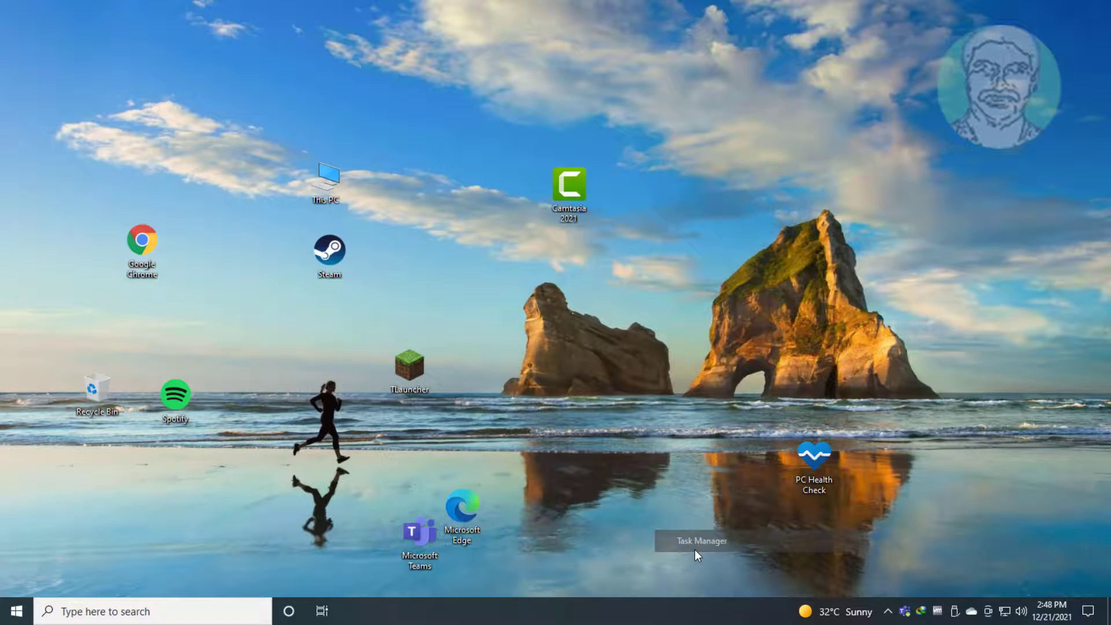
{"action": "left_click", "coordinate": [700, 541]}
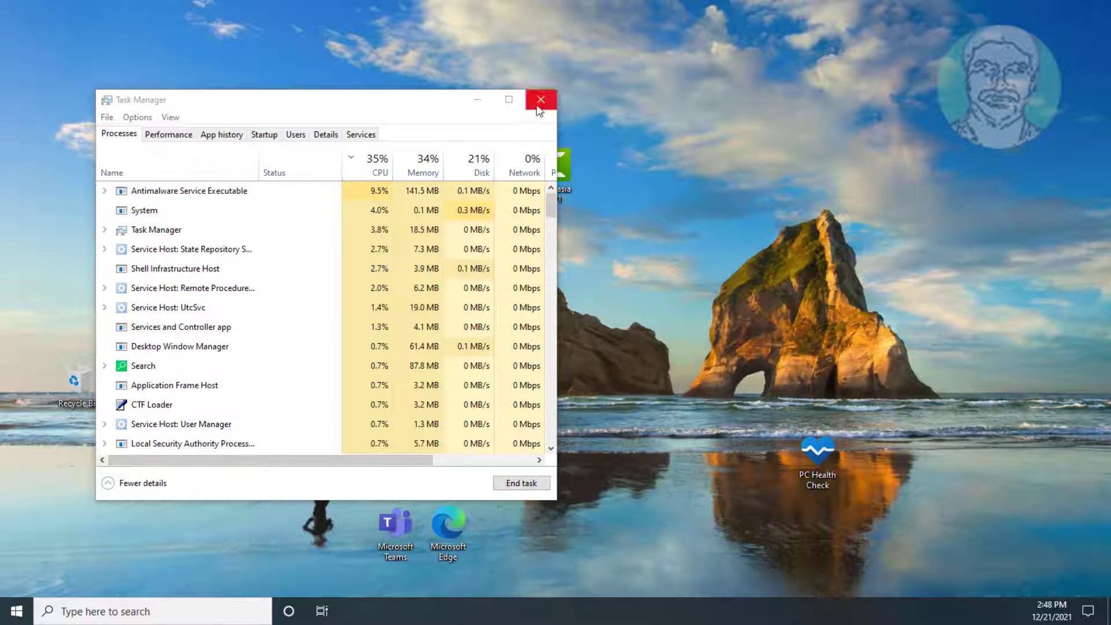
{"action": "left_click", "coordinate": [540, 99]}
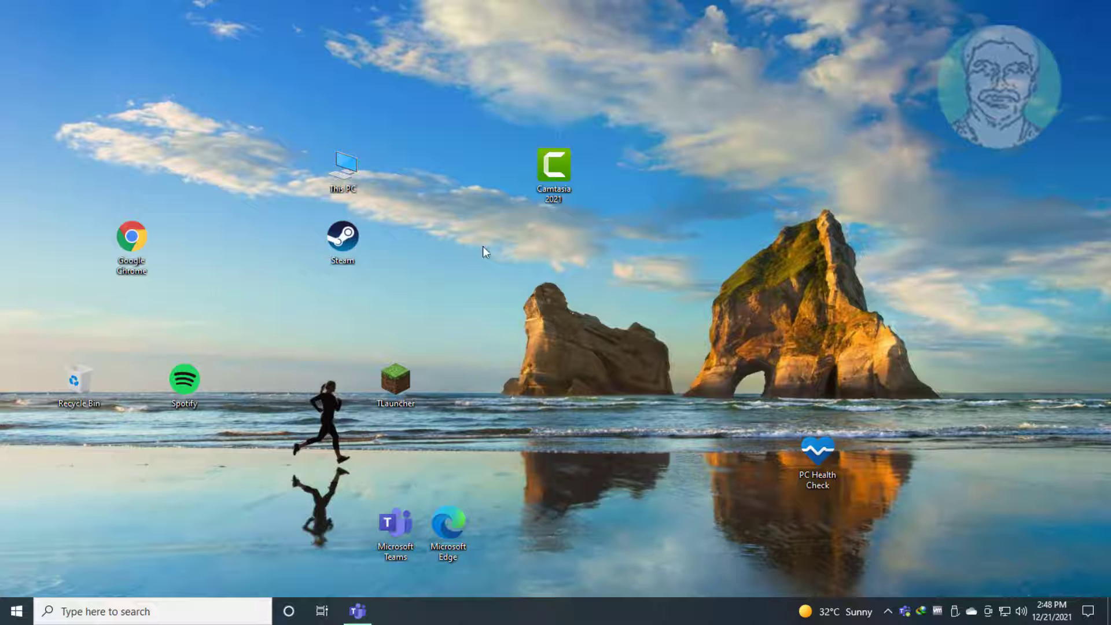
Turn on Auto arrange icons from the desktop's View context menu.
{"action": "right_click", "coordinate": [483, 252]}
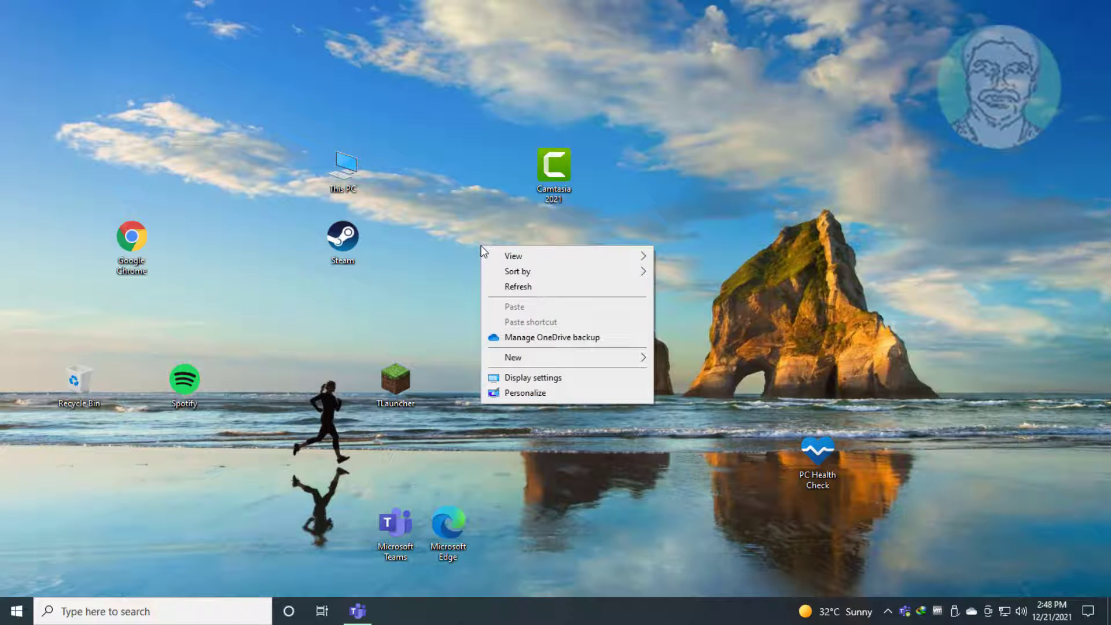
{"action": "left_click", "coordinate": [513, 256]}
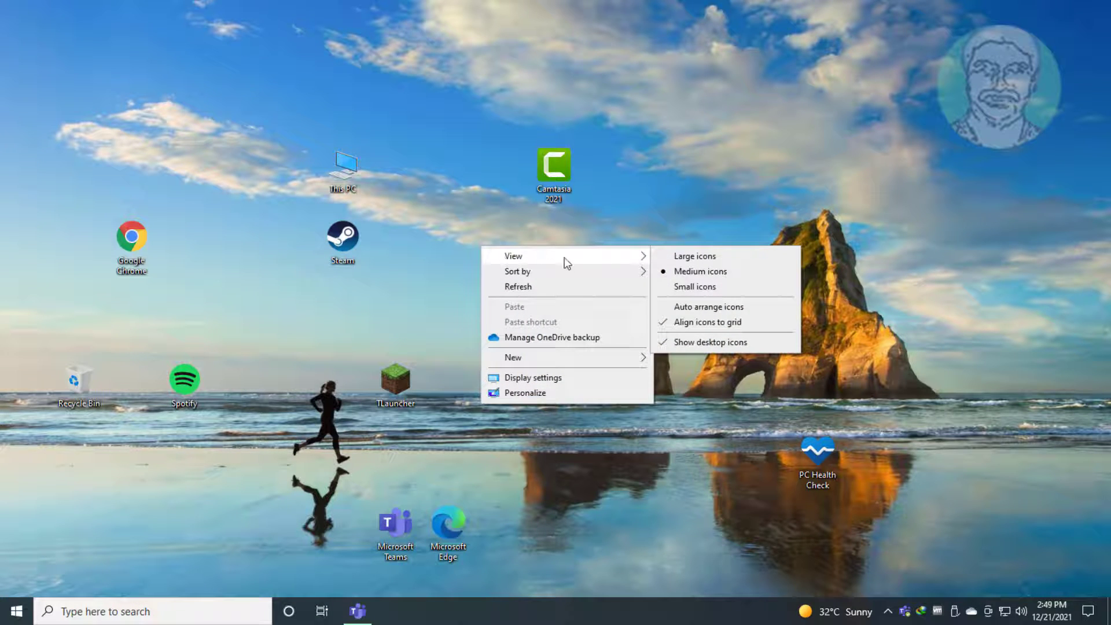
{"action": "mouse_move", "coordinate": [706, 306]}
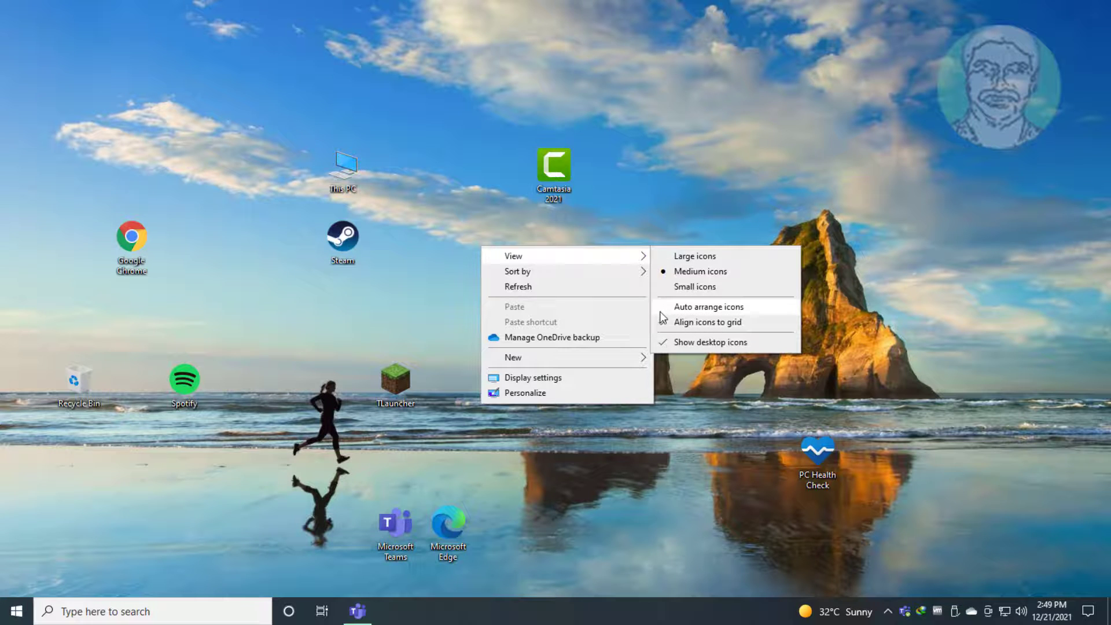
{"action": "left_click", "coordinate": [704, 321]}
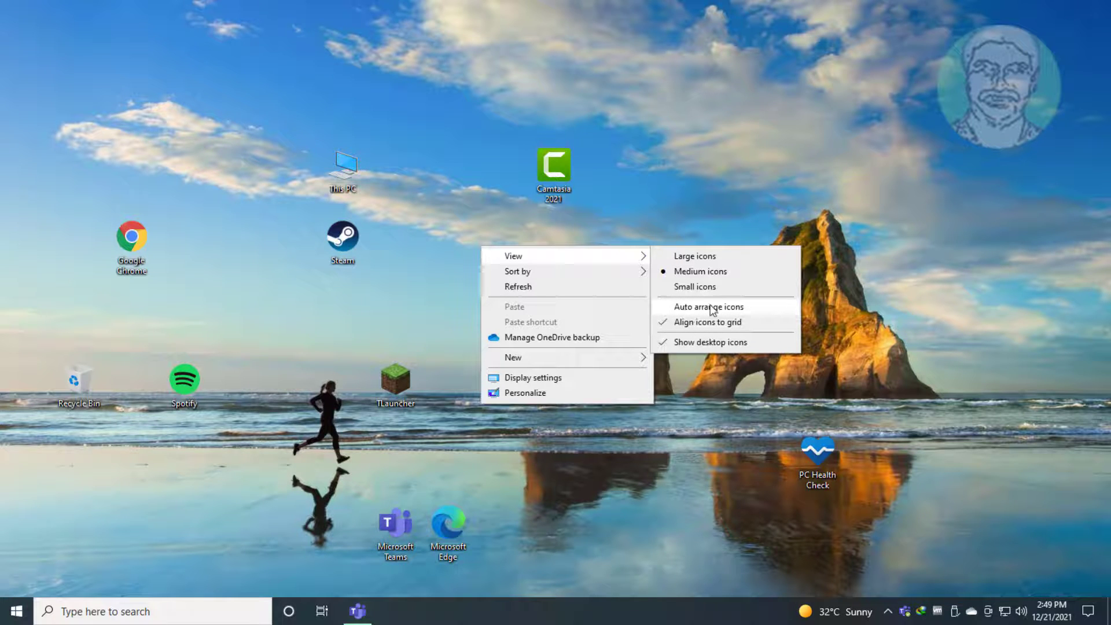
{"action": "left_click", "coordinate": [707, 307]}
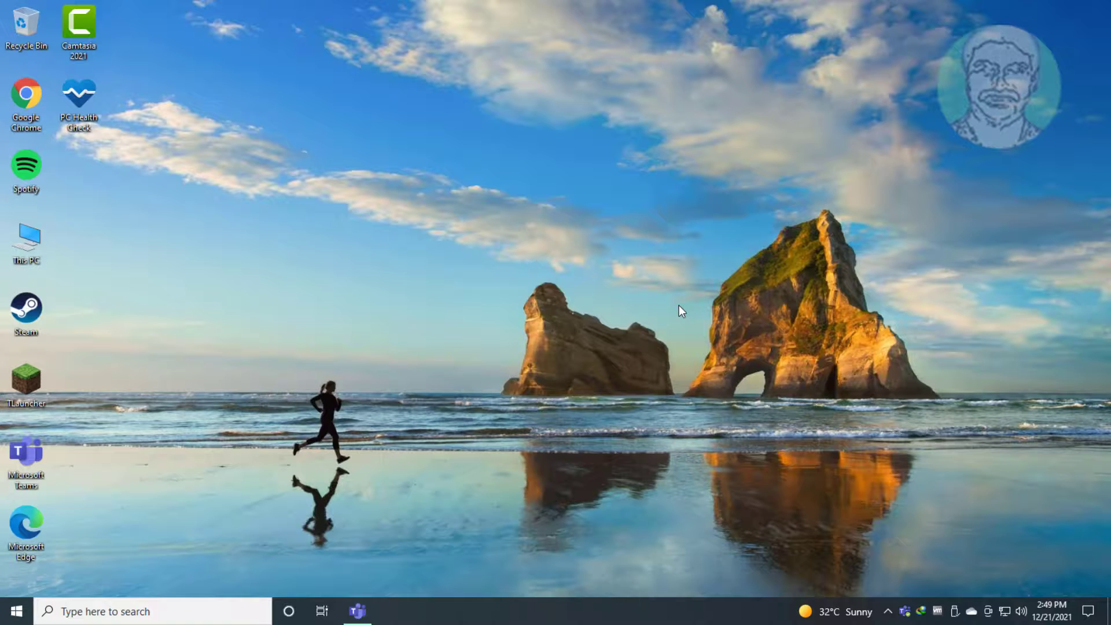